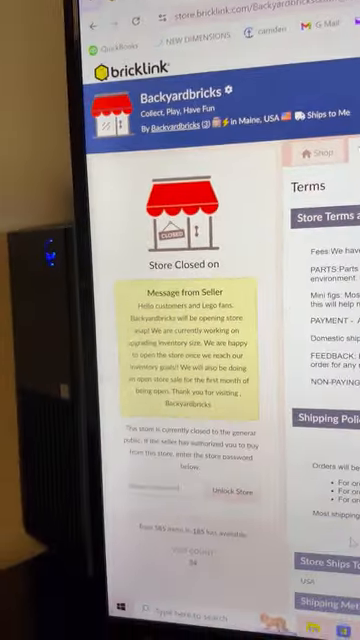
scroll("down", 3)
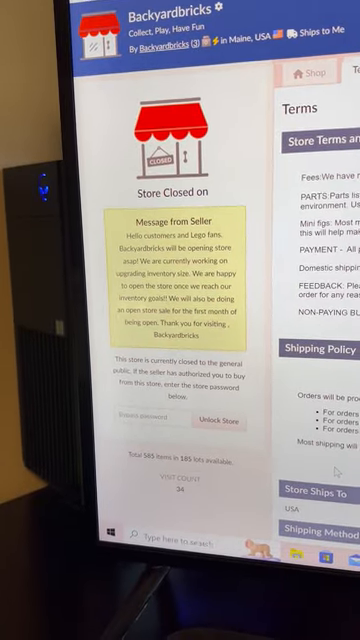